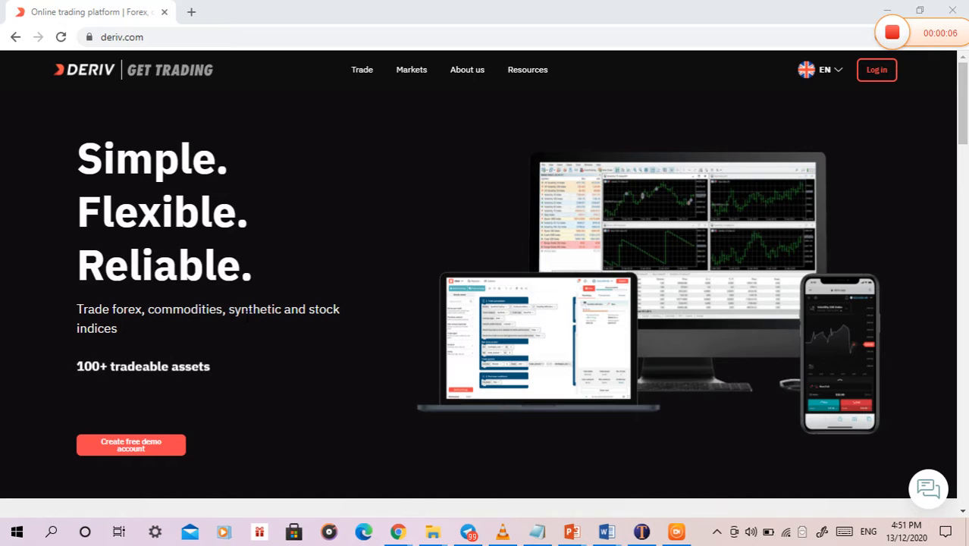
mouse_move(179, 343)
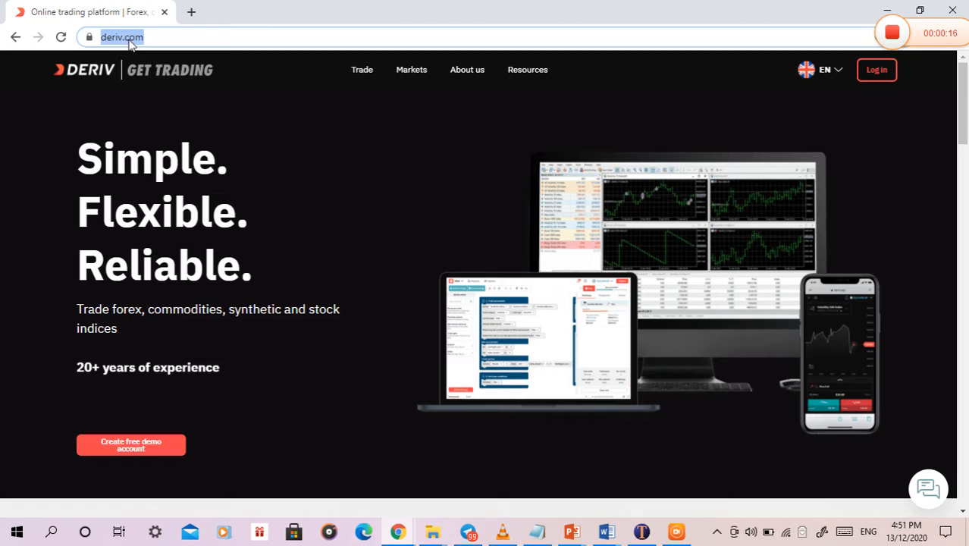
Log in to the Deriv account with the saved credentials, landing on the DTrader page
left_click(136, 37)
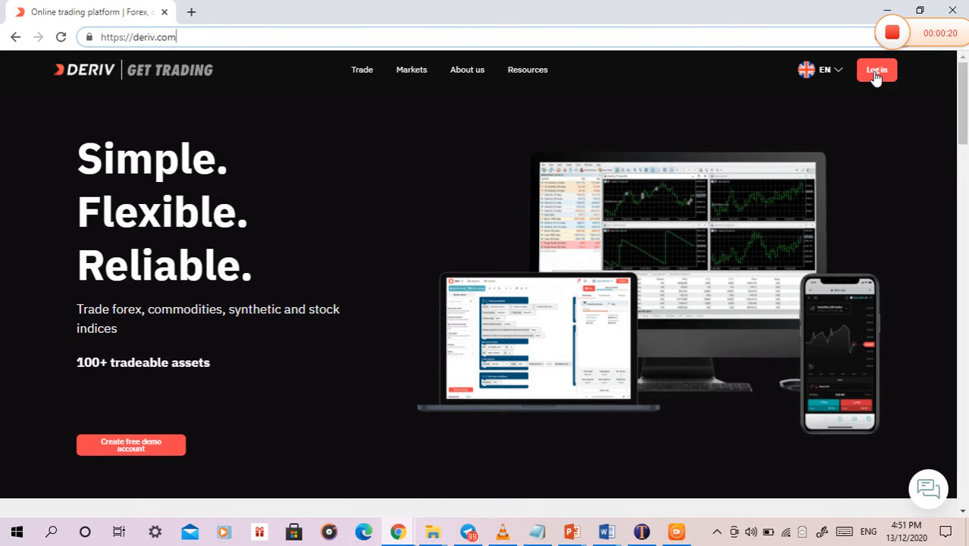
left_click(876, 70)
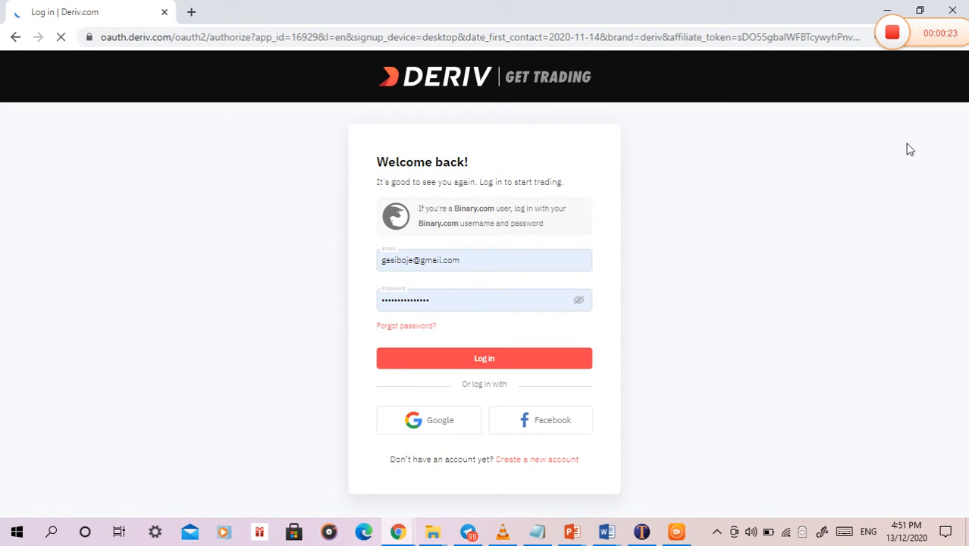
left_click(484, 358)
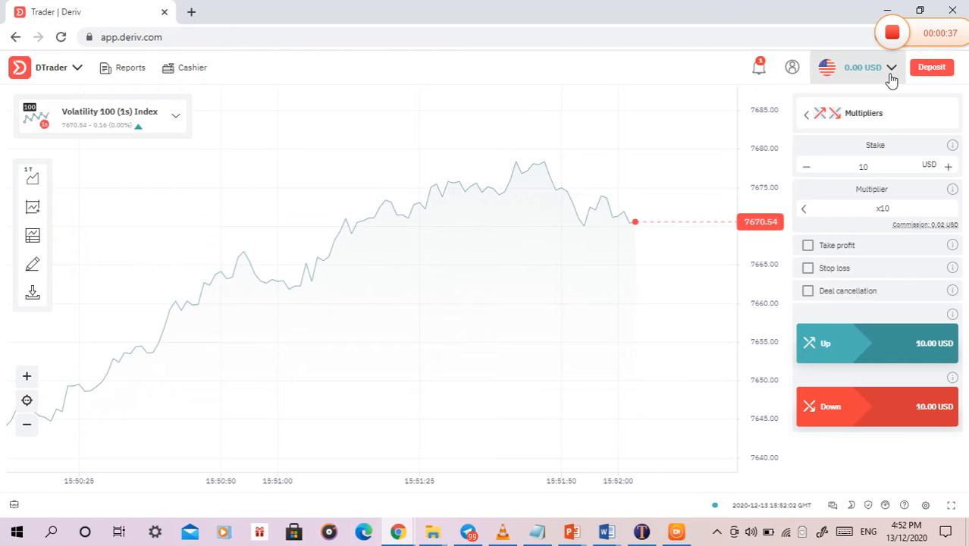
Switch to the demo account (9,991.88 USD) and show the Deriv platform switcher
left_click(868, 67)
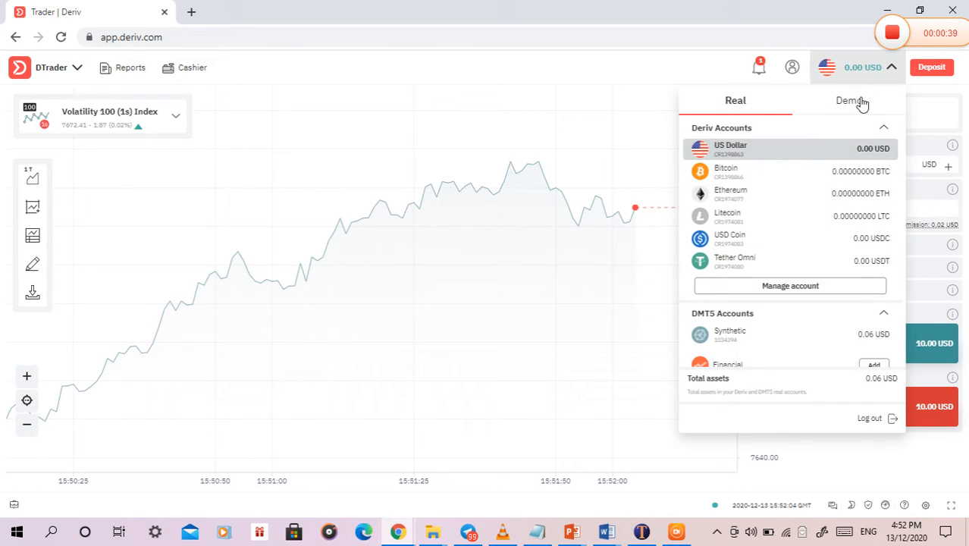
left_click(849, 100)
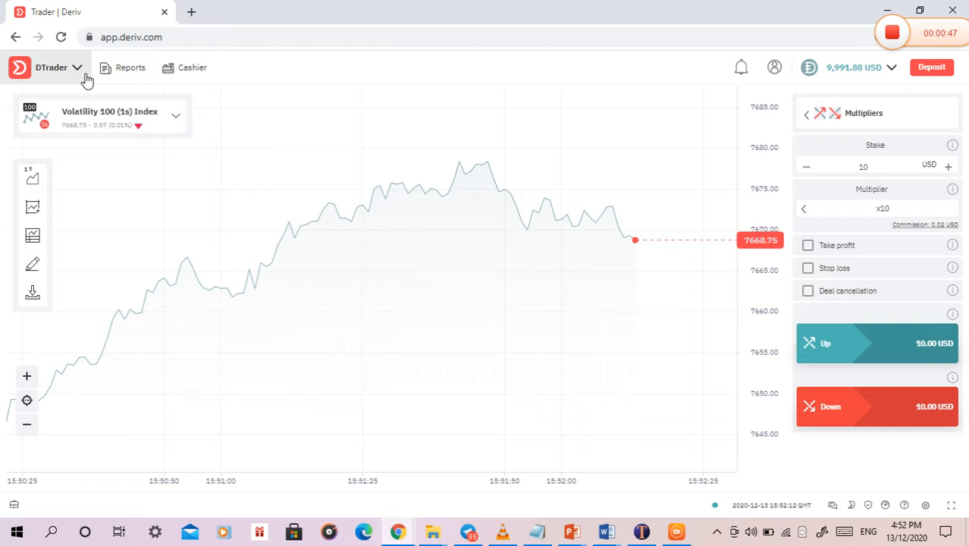
left_click(58, 67)
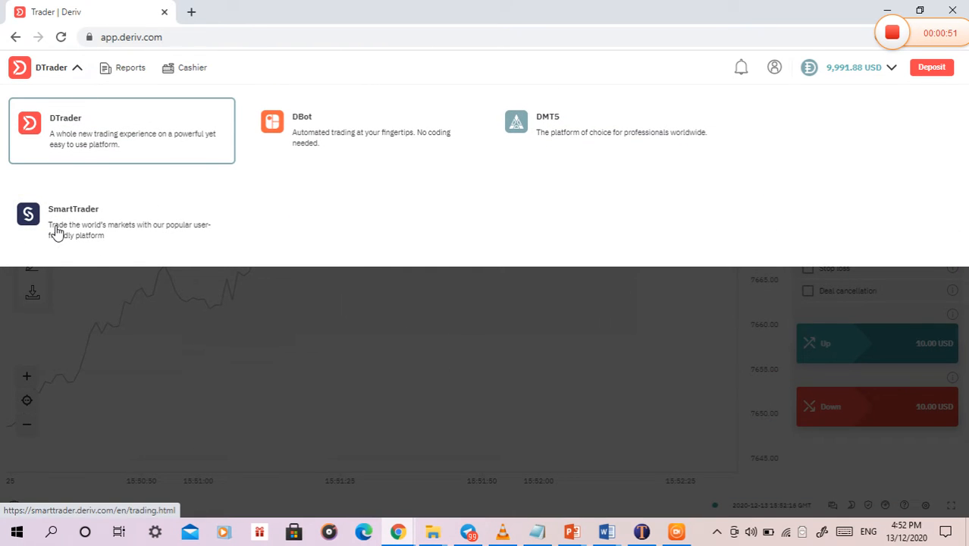
Launch SmartTrader from the platform switcher on the demo account
left_click(73, 220)
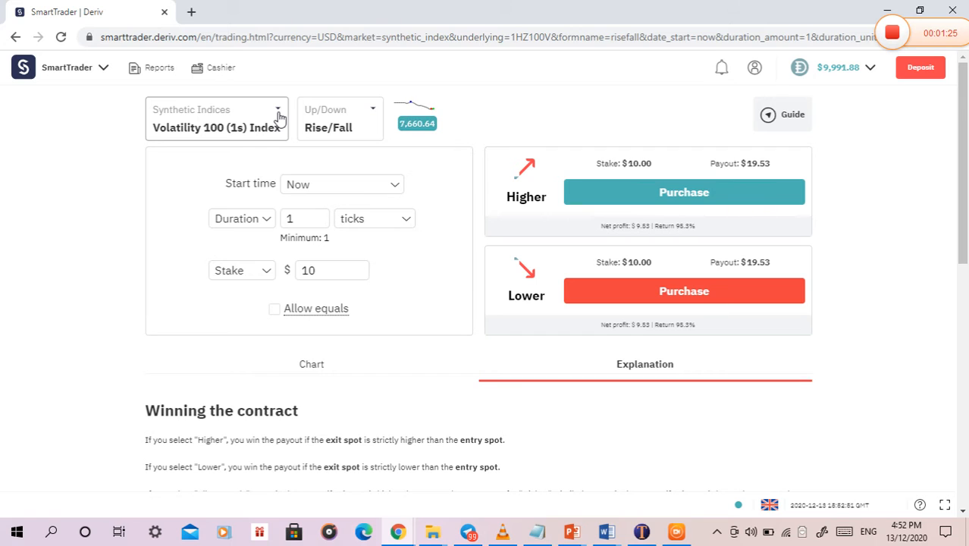
mouse_move(822, 85)
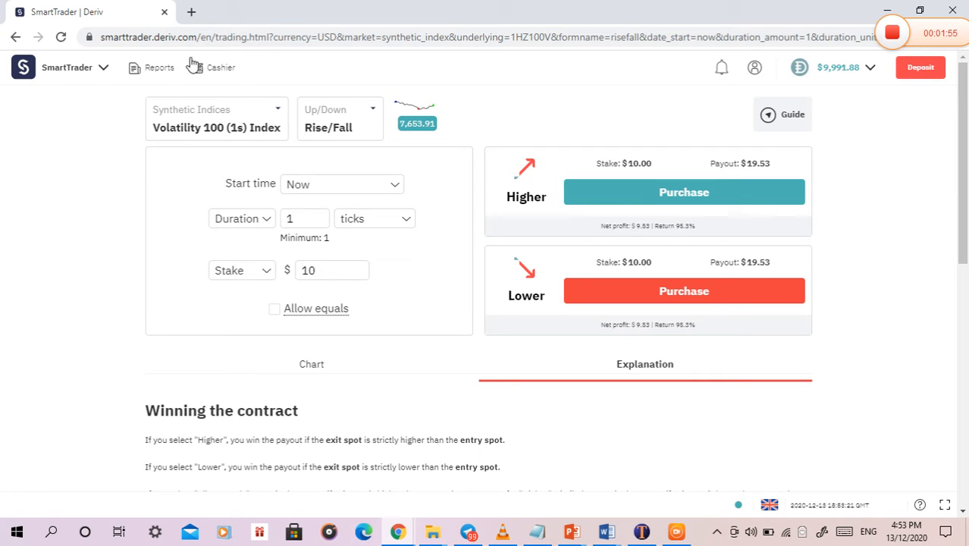
Change the market to the Forex GBP/AUD pair
left_click(215, 118)
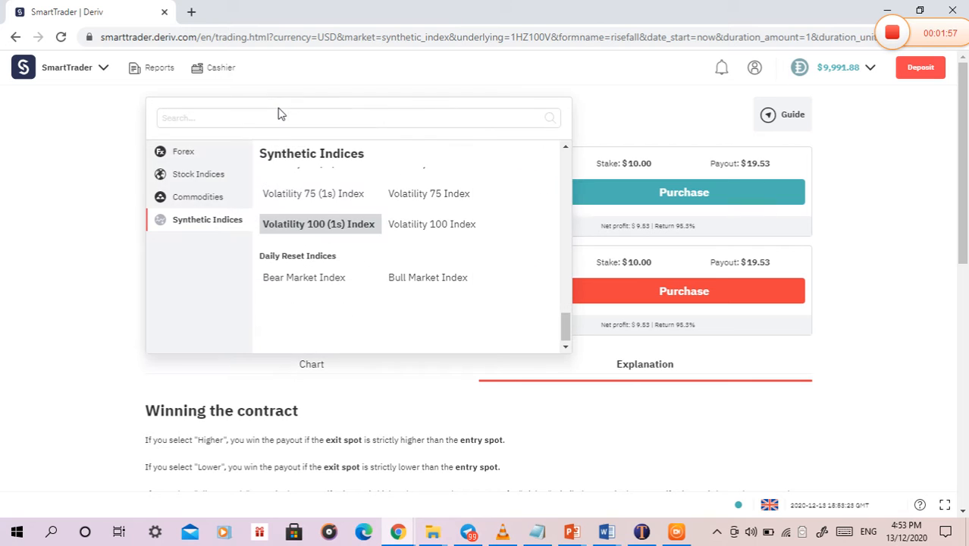
left_click(183, 152)
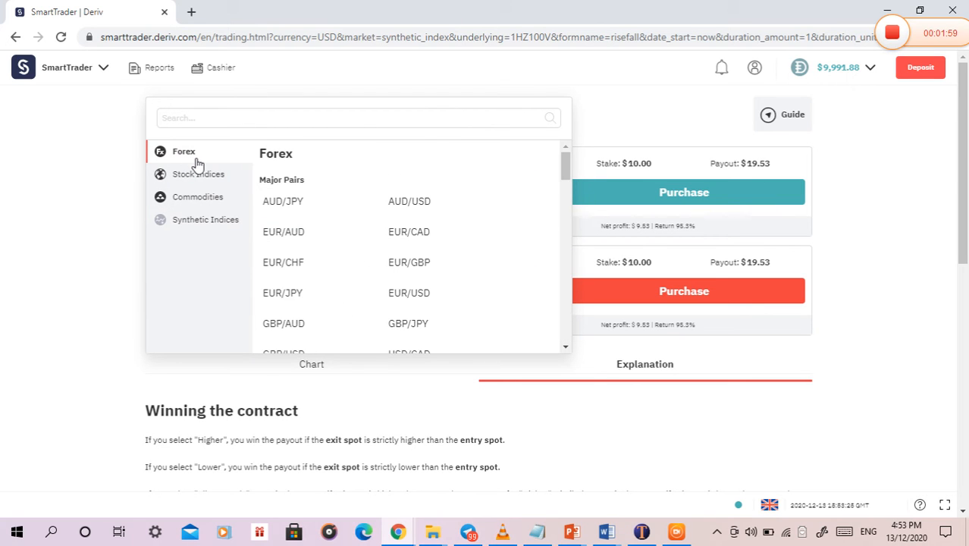
scroll("down", 3)
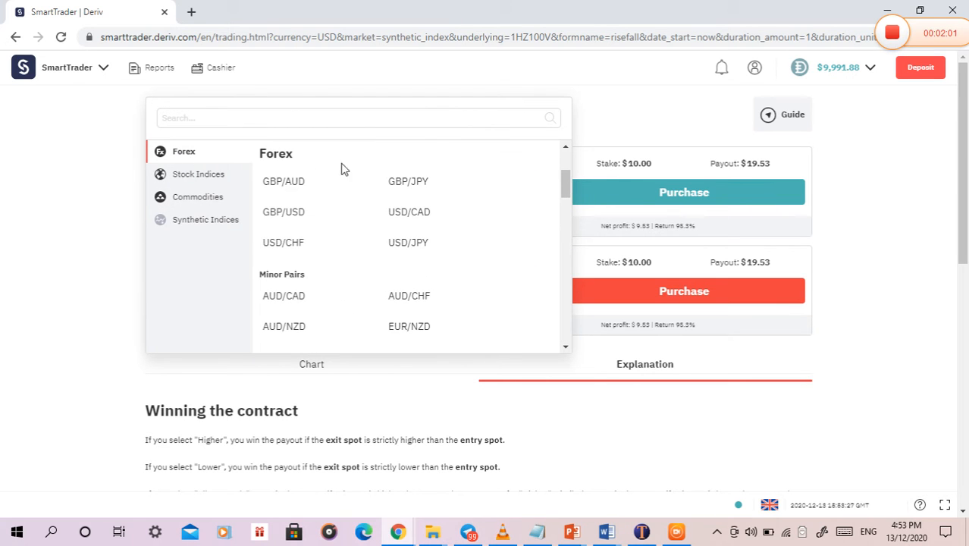
left_click(282, 182)
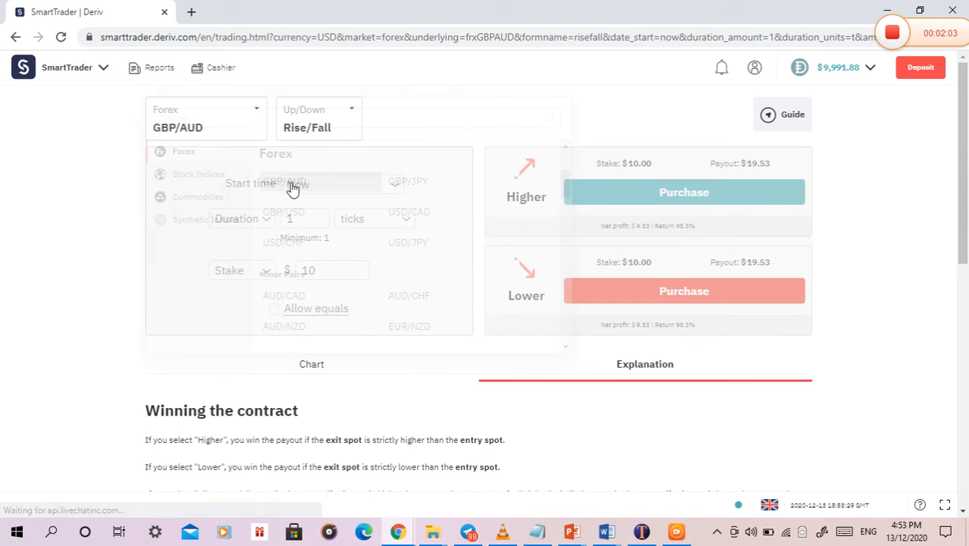
Keep Rise/Fall as the contract type and start editing the duration
left_click(316, 118)
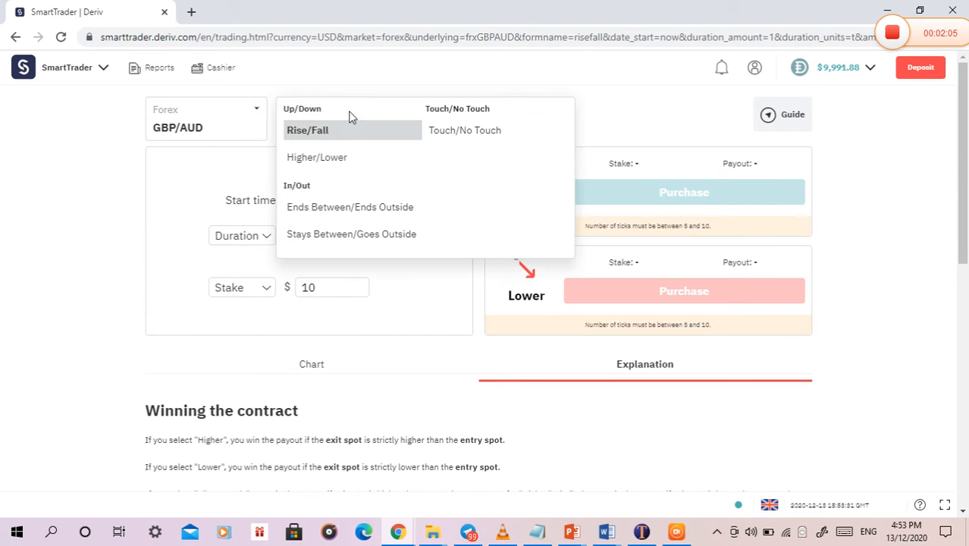
mouse_move(476, 114)
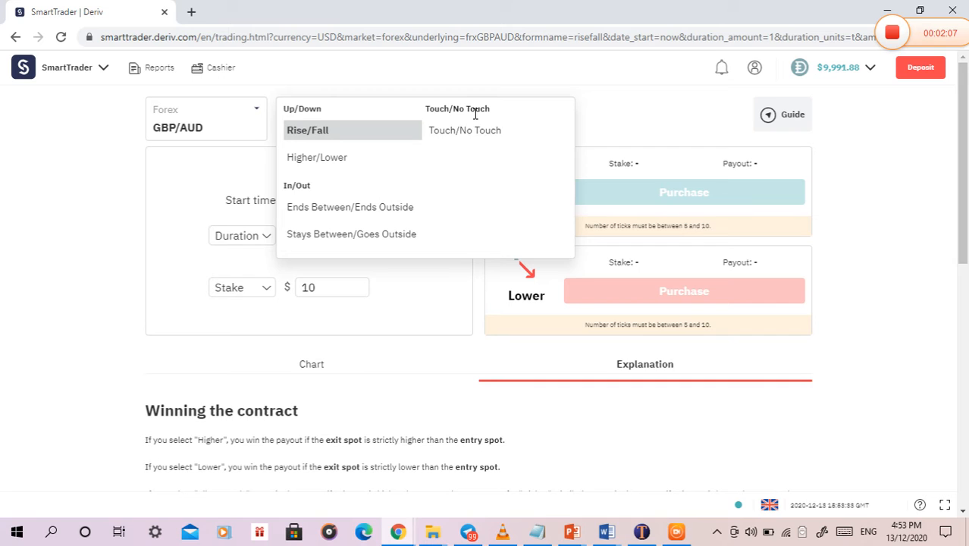
mouse_move(309, 185)
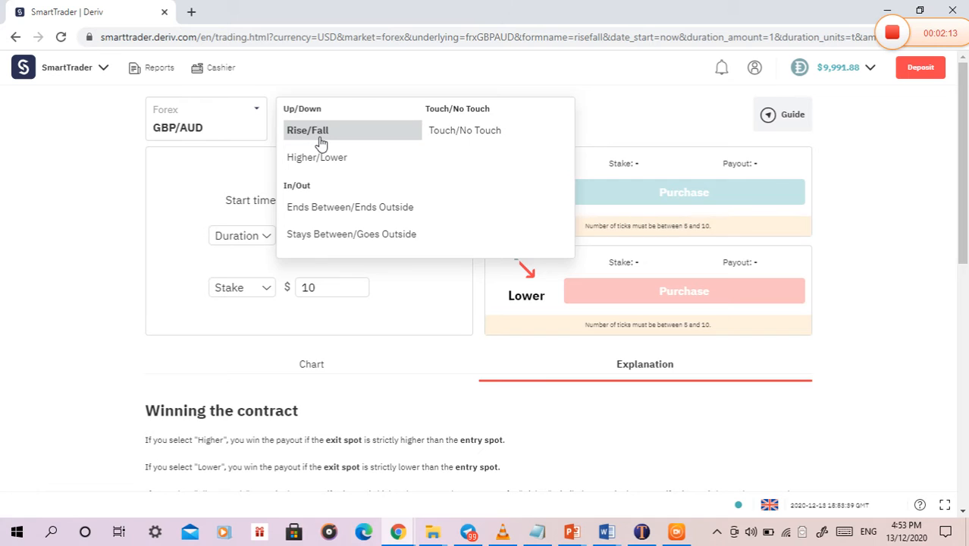
left_click(306, 131)
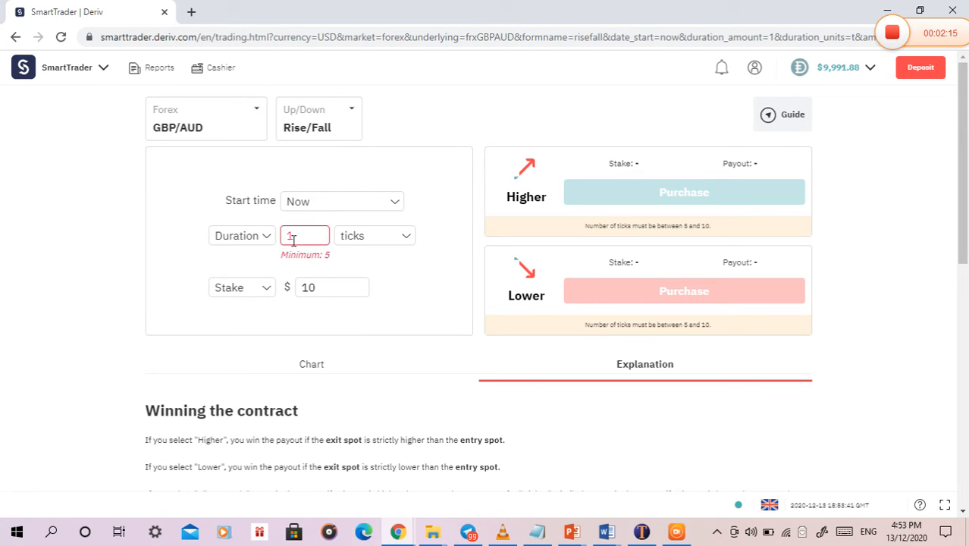
left_click(342, 200)
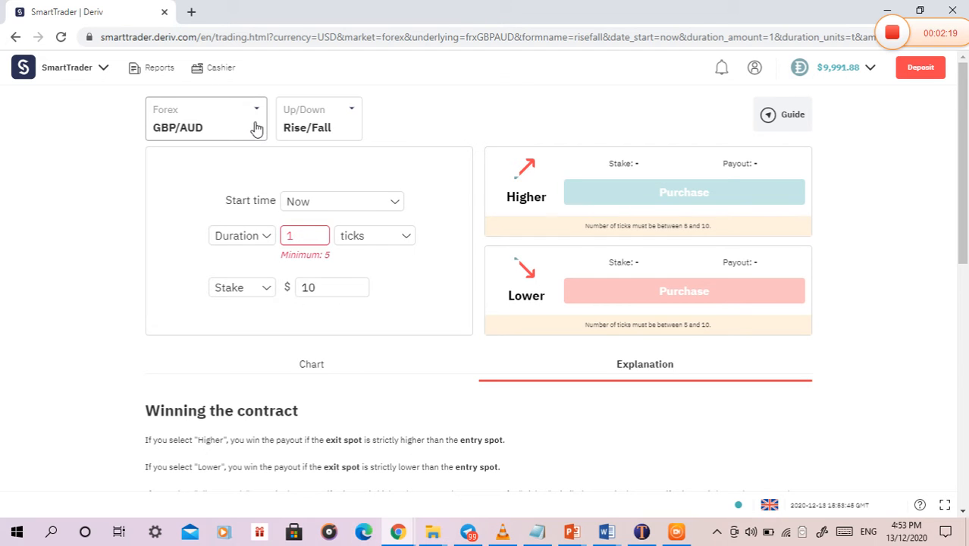
Browse the market categories and select Synthetic Indices > Volatility 100 (1s) Index again
left_click(205, 118)
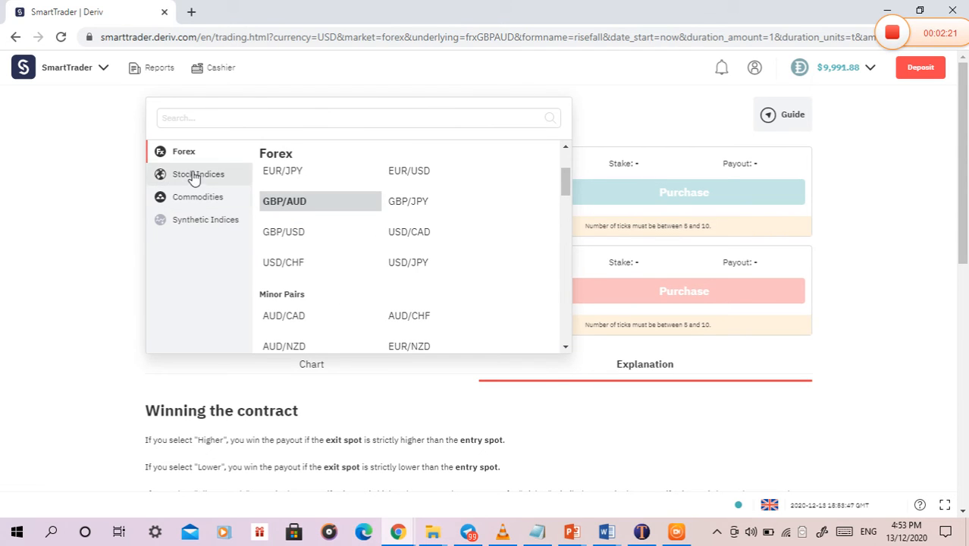
left_click(200, 173)
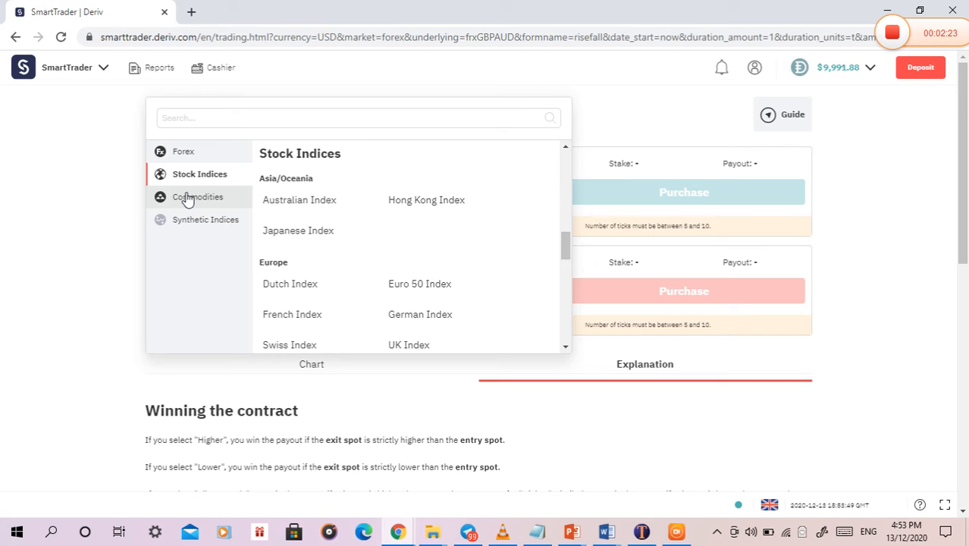
left_click(199, 197)
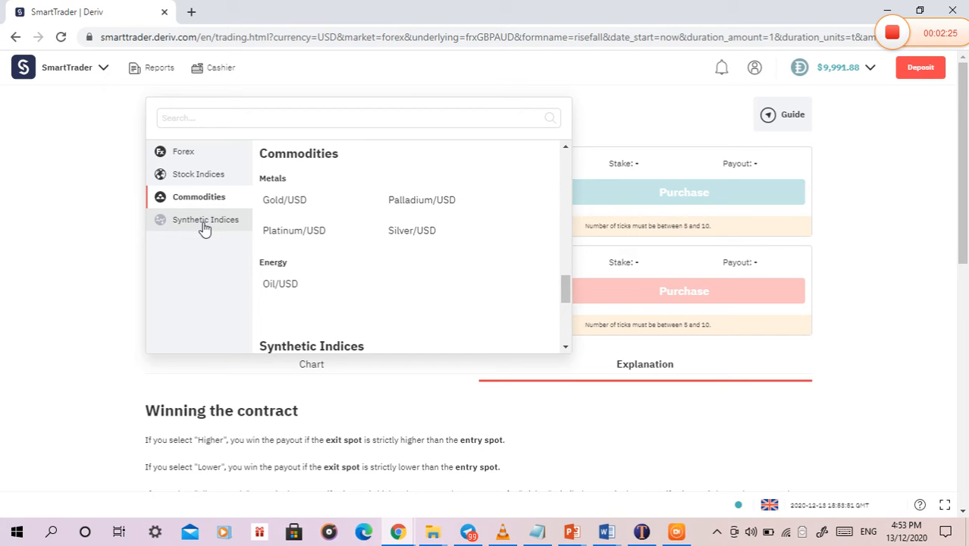
left_click(205, 218)
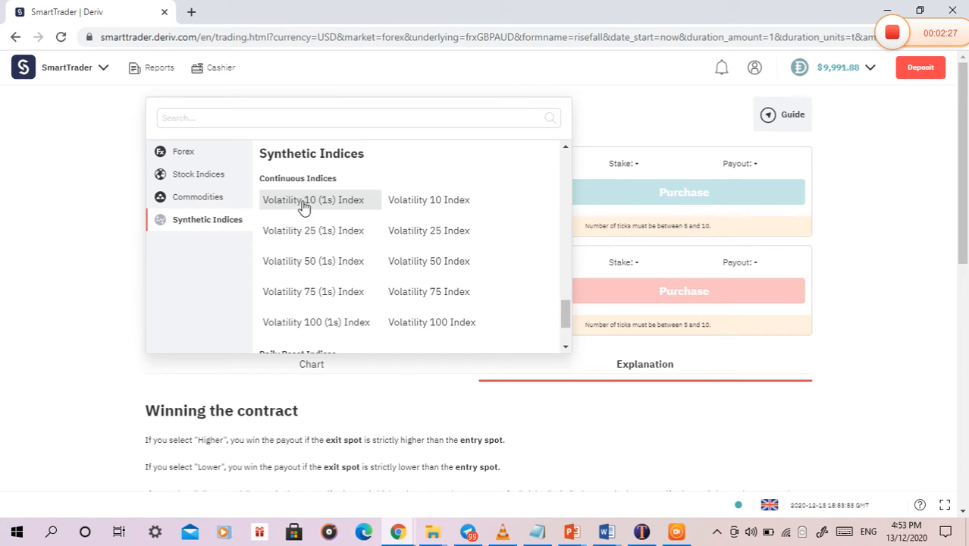
mouse_move(315, 321)
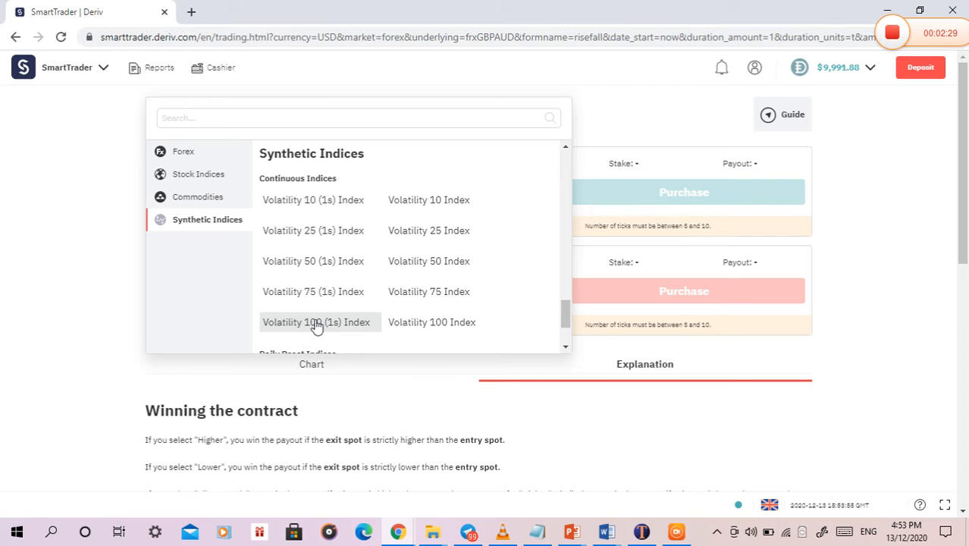
scroll("down", 3)
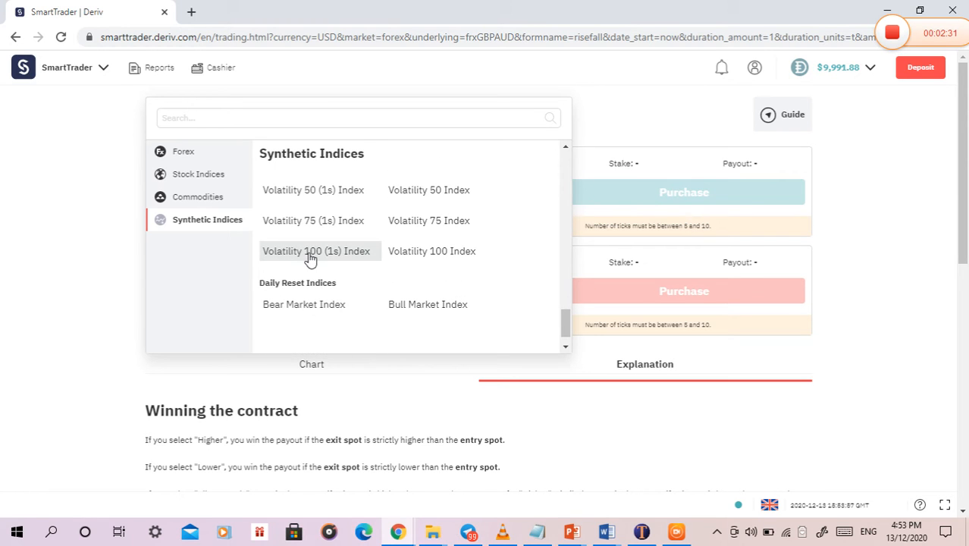
left_click(315, 252)
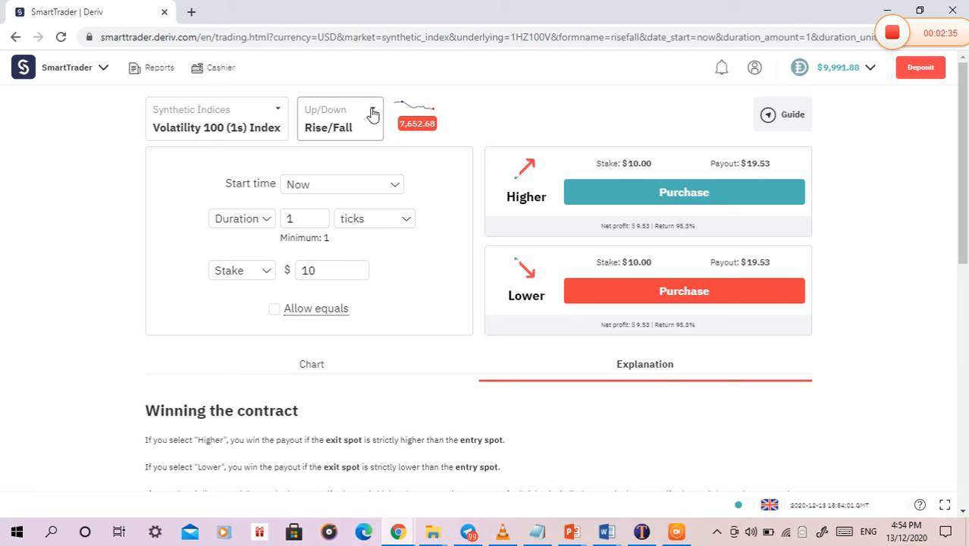
Choose the Digits Over/Under contract type for Volatility 100 (1s) Index
left_click(340, 119)
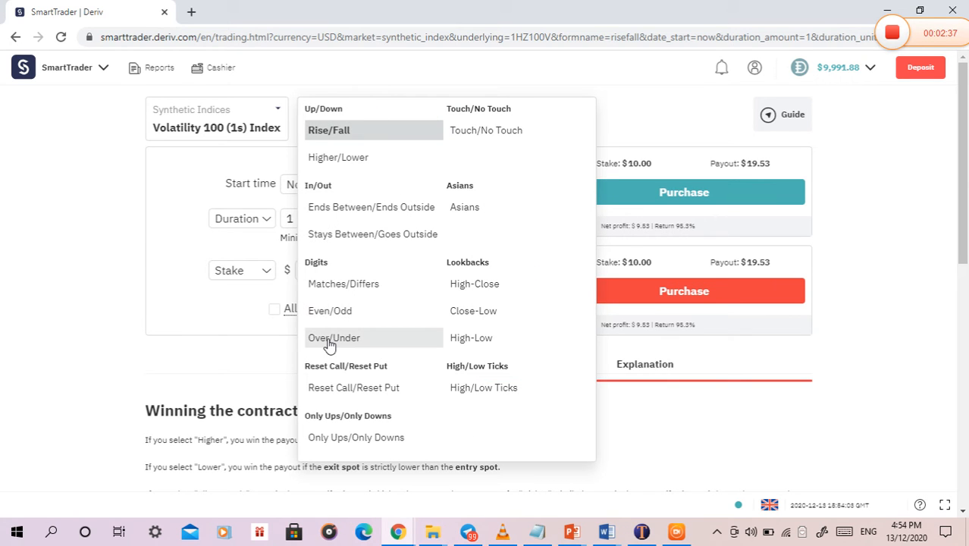
left_click(333, 336)
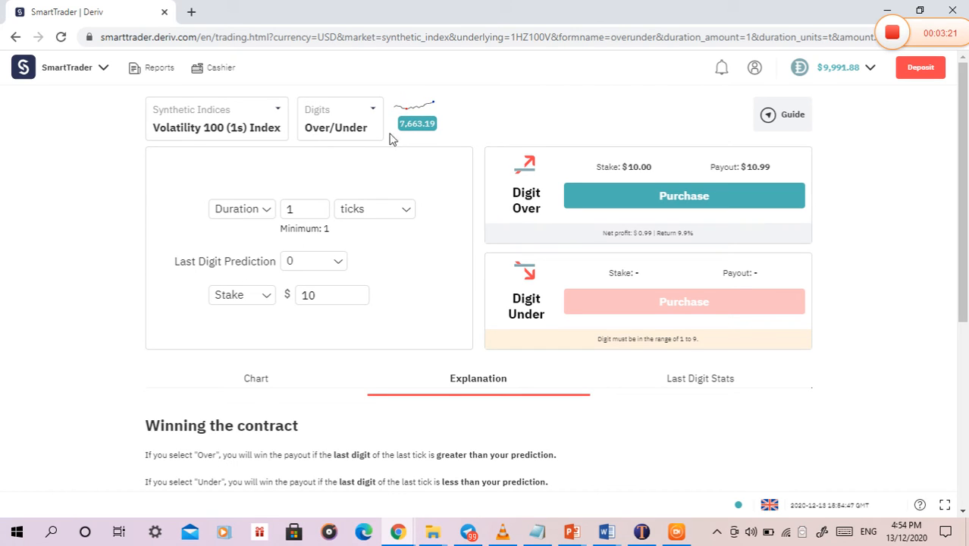
mouse_move(188, 274)
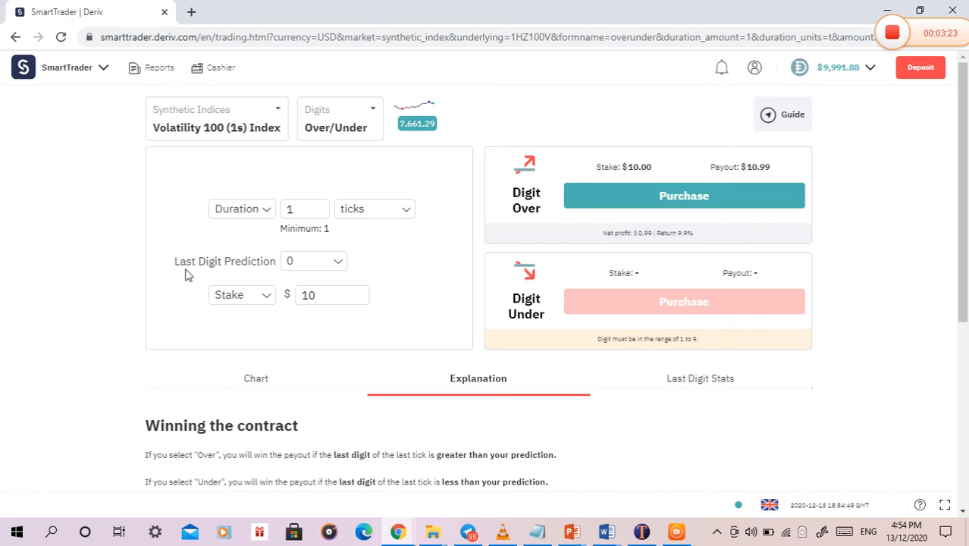
mouse_move(478, 234)
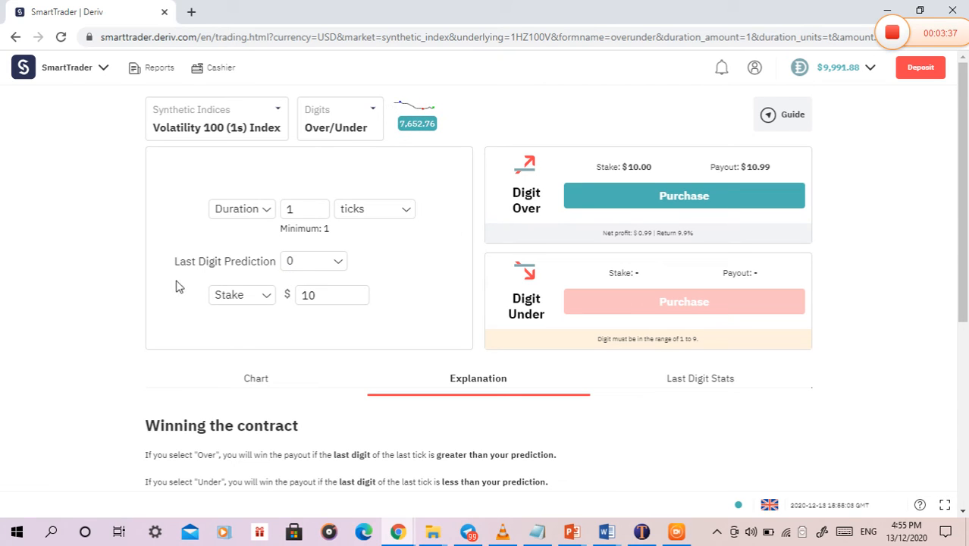
Set last digit prediction to 1, then return it to 0
left_click(312, 261)
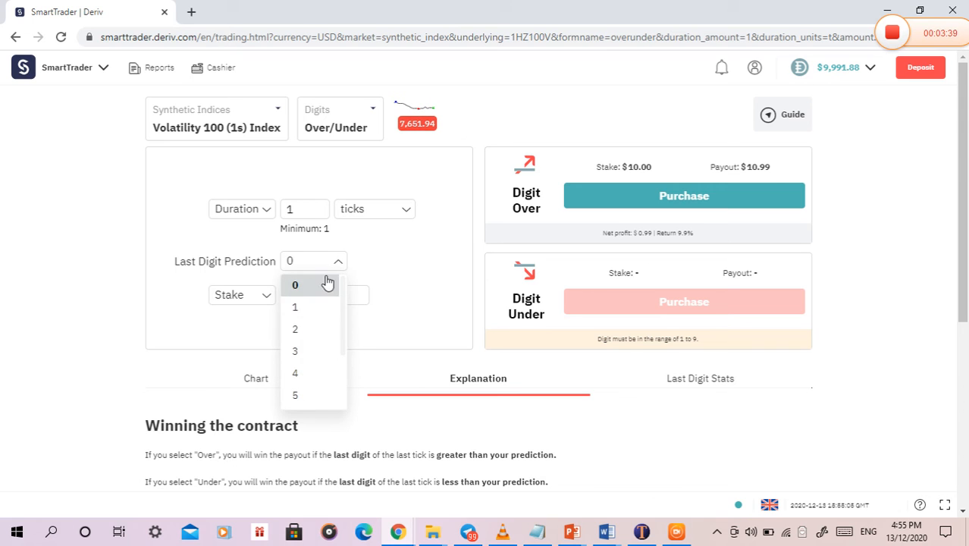
left_click(294, 306)
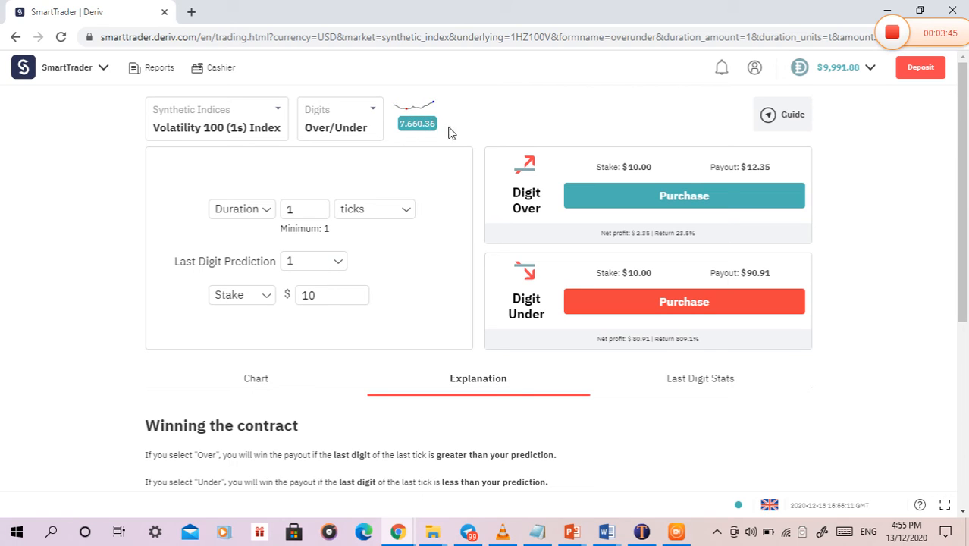
mouse_move(589, 307)
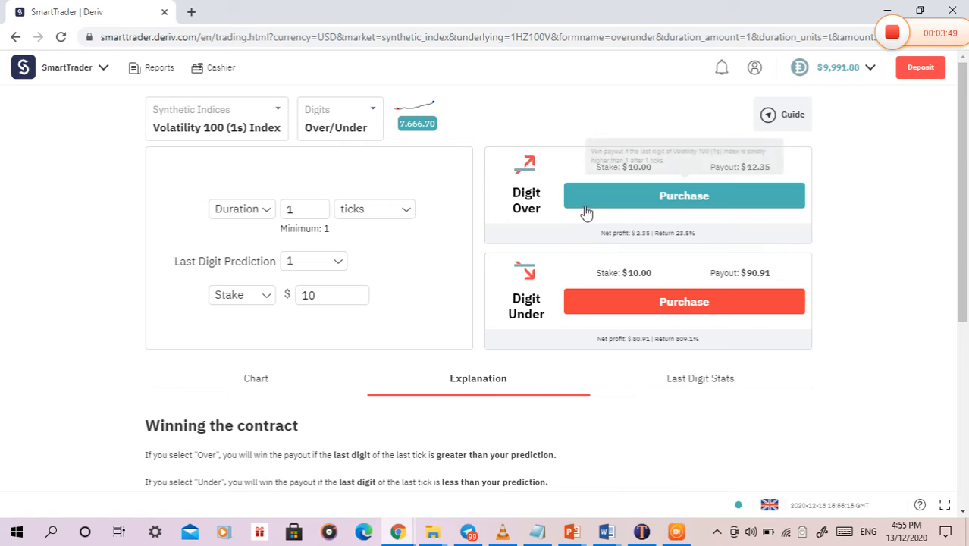
mouse_move(597, 303)
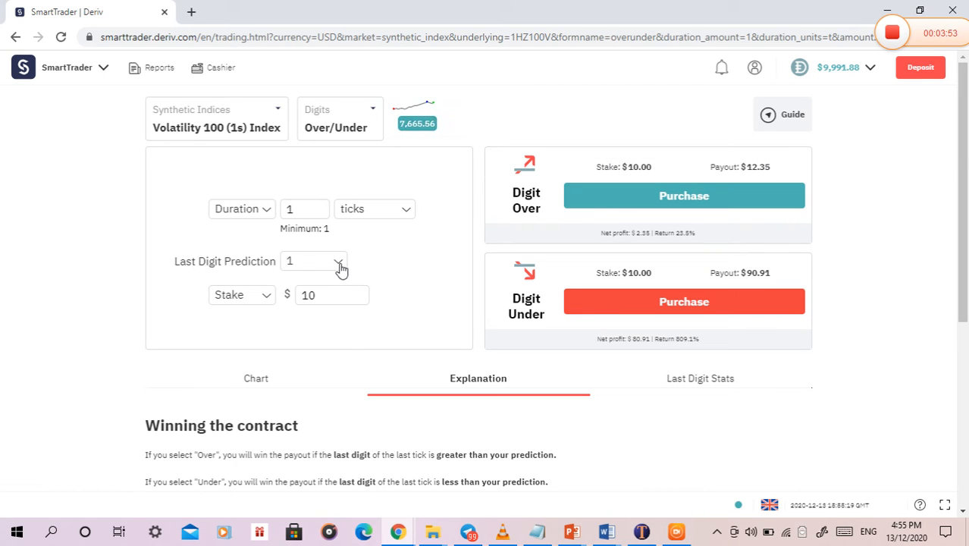
left_click(312, 261)
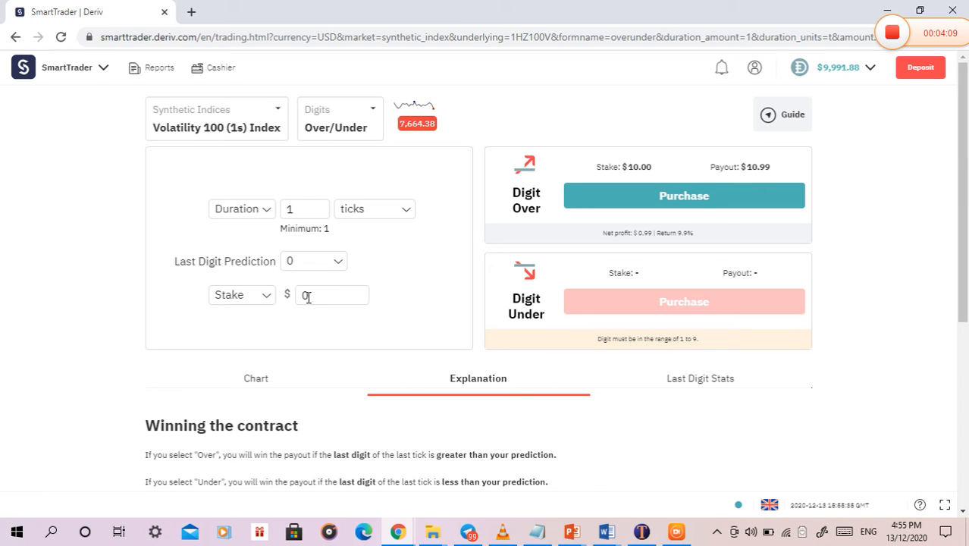
Enter a stake of 20 USD, giving a Digit Over payout of 21.98 USD
type("20")
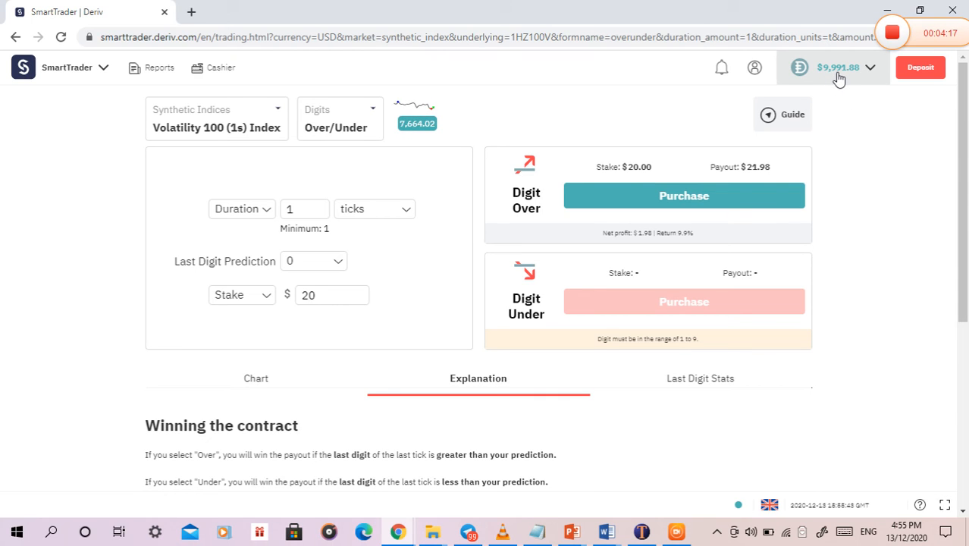
mouse_move(724, 200)
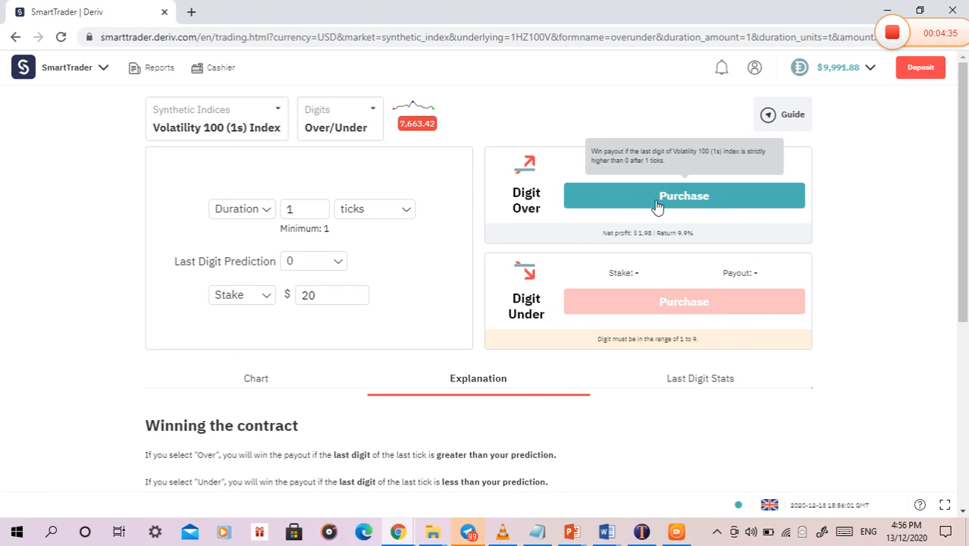
Purchase a $20 Digit Over 0 contract that wins 1.98 profit and dismiss the result
left_click(682, 196)
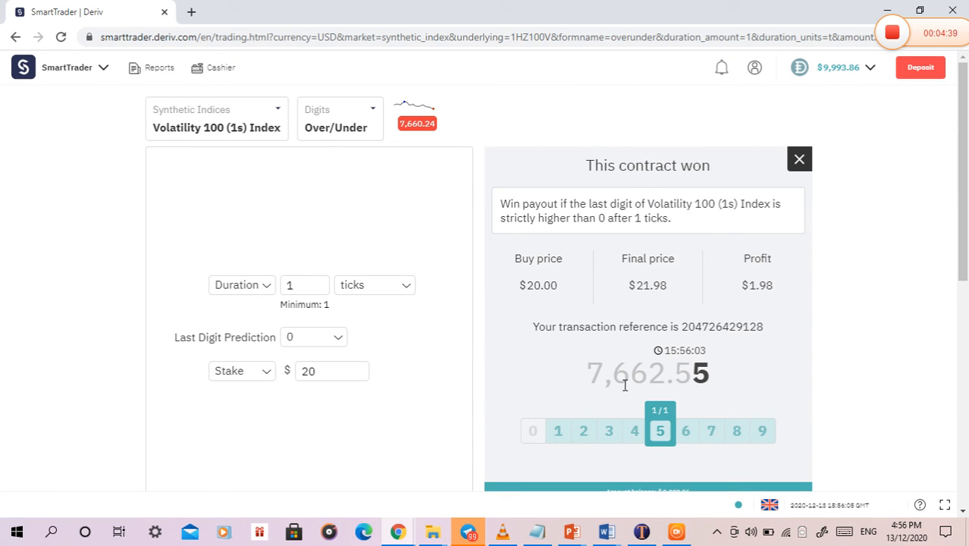
mouse_move(660, 379)
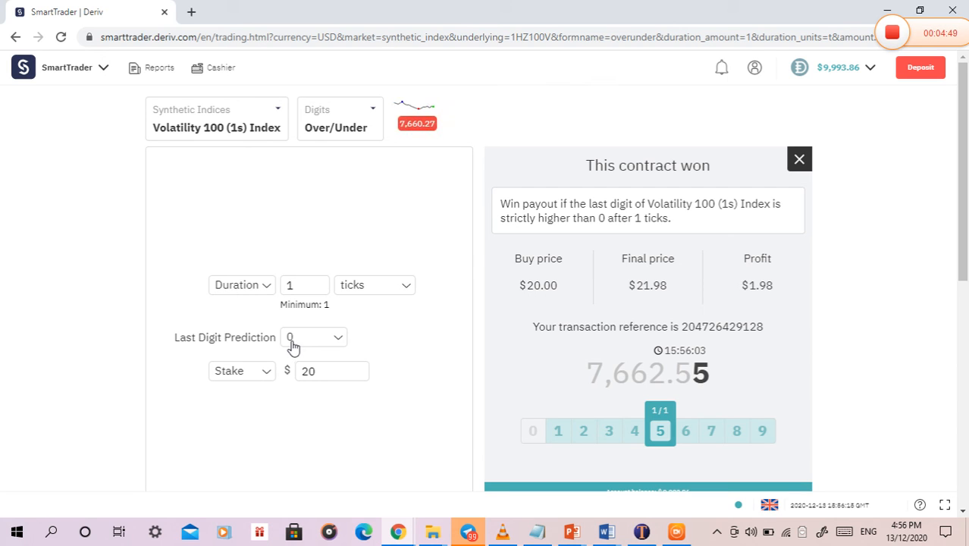
left_click(797, 159)
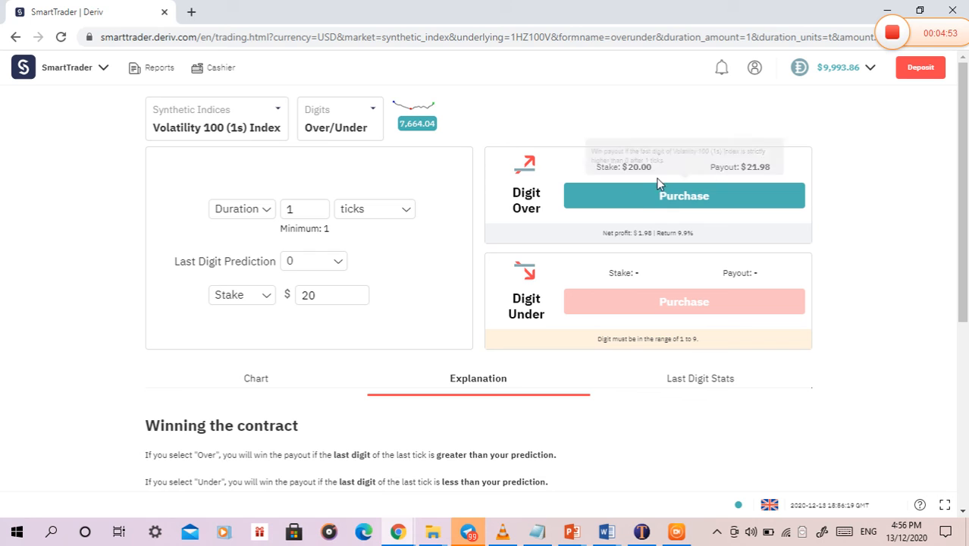
Purchase a second winning $20 Digit Over contract and close the won summary
left_click(682, 196)
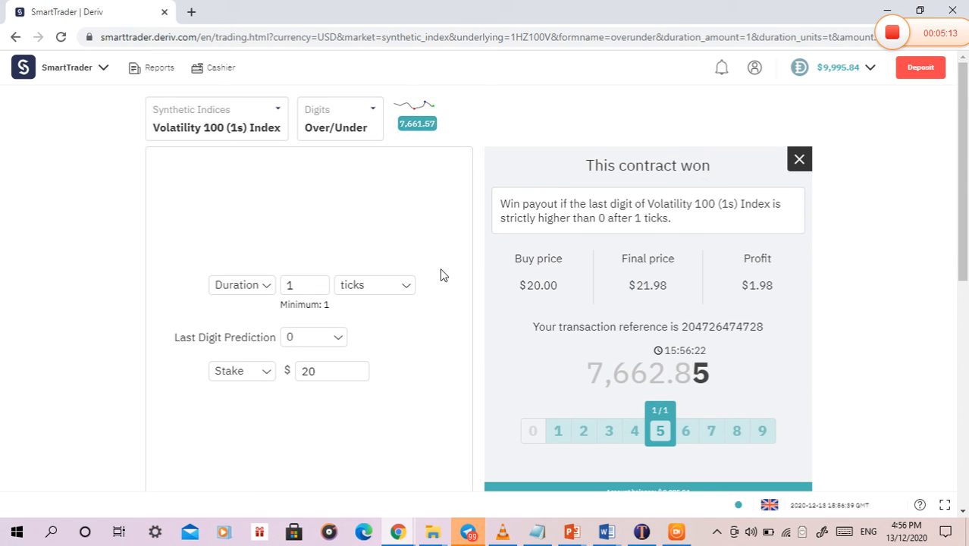
mouse_move(382, 223)
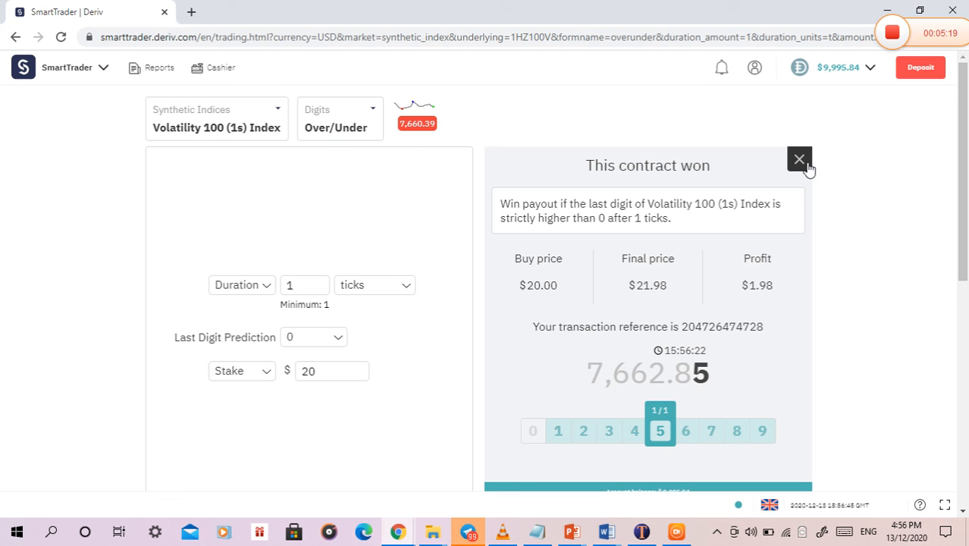
left_click(798, 159)
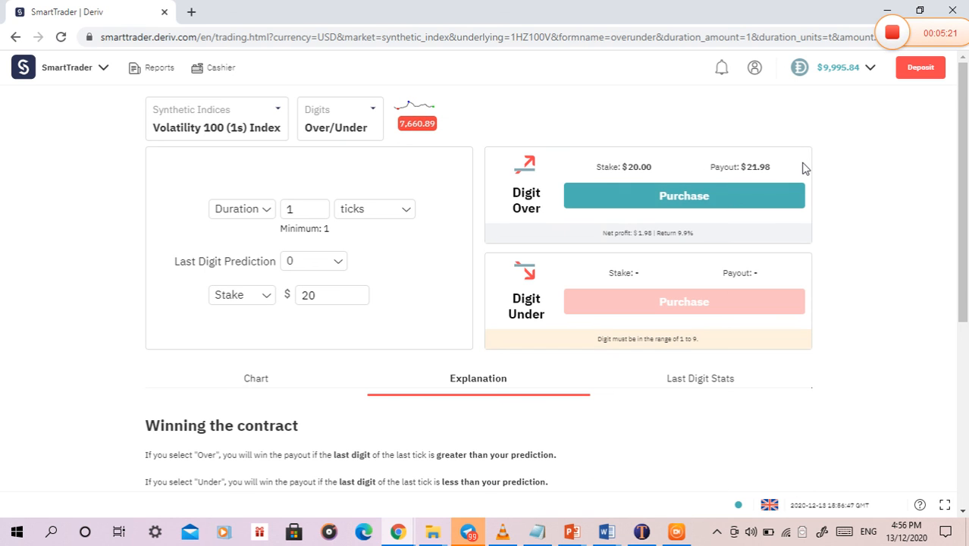
mouse_move(682, 203)
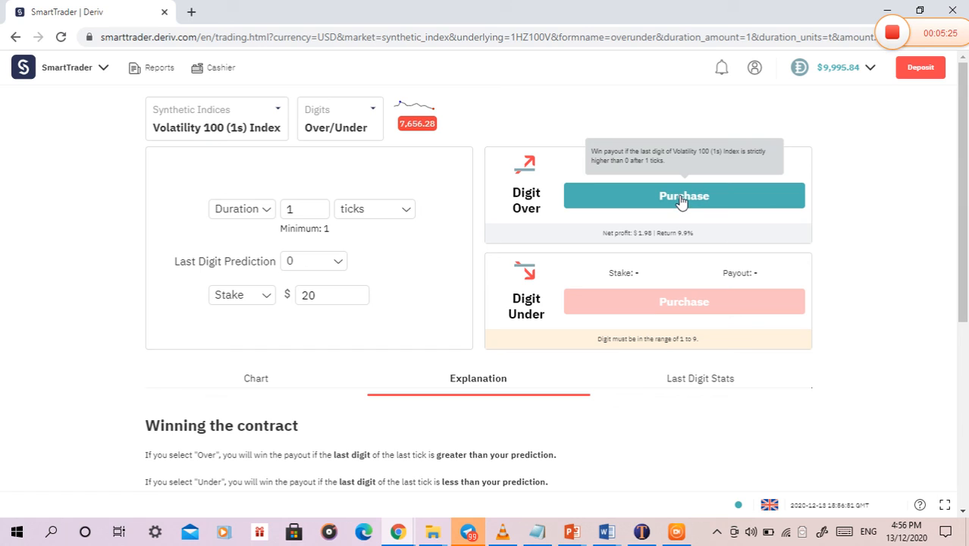
mouse_move(764, 202)
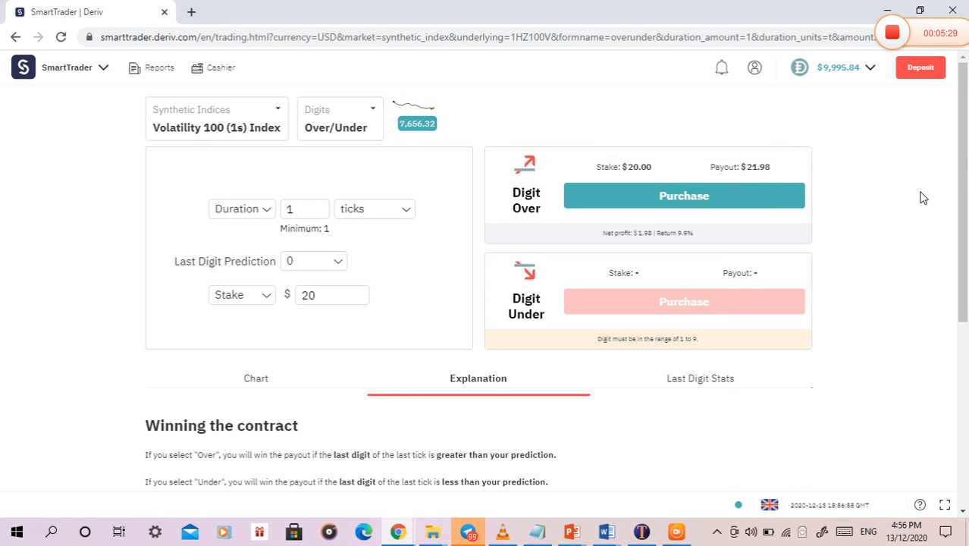
scroll("down", 3)
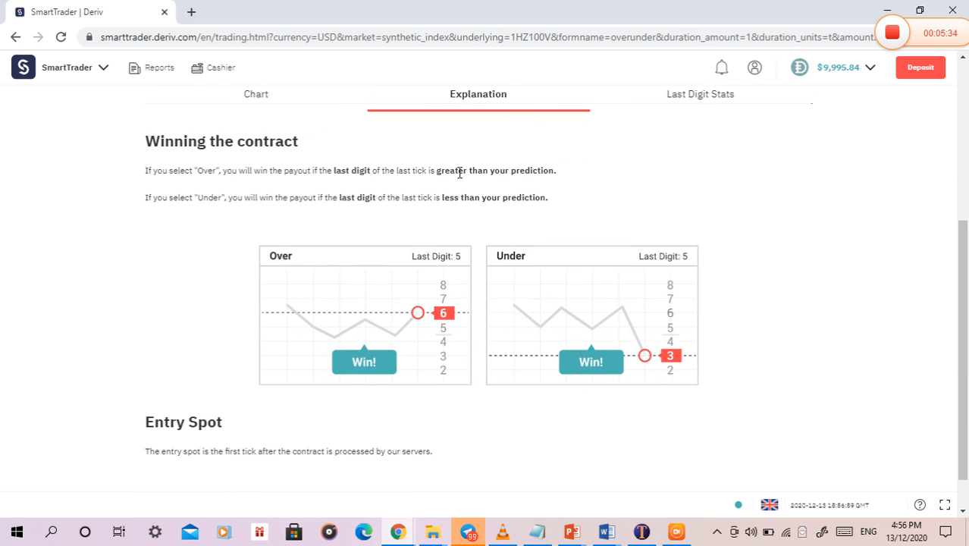
mouse_move(142, 243)
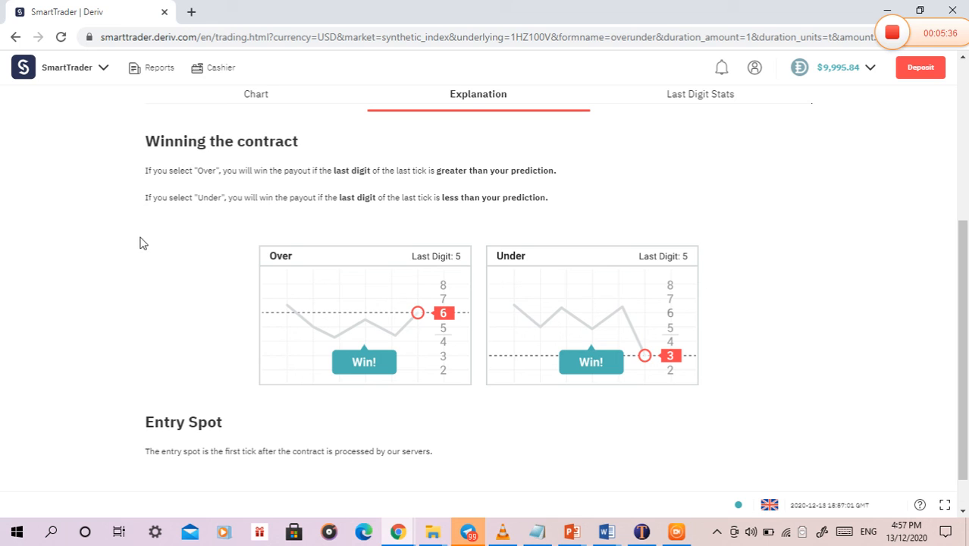
scroll("down", 3)
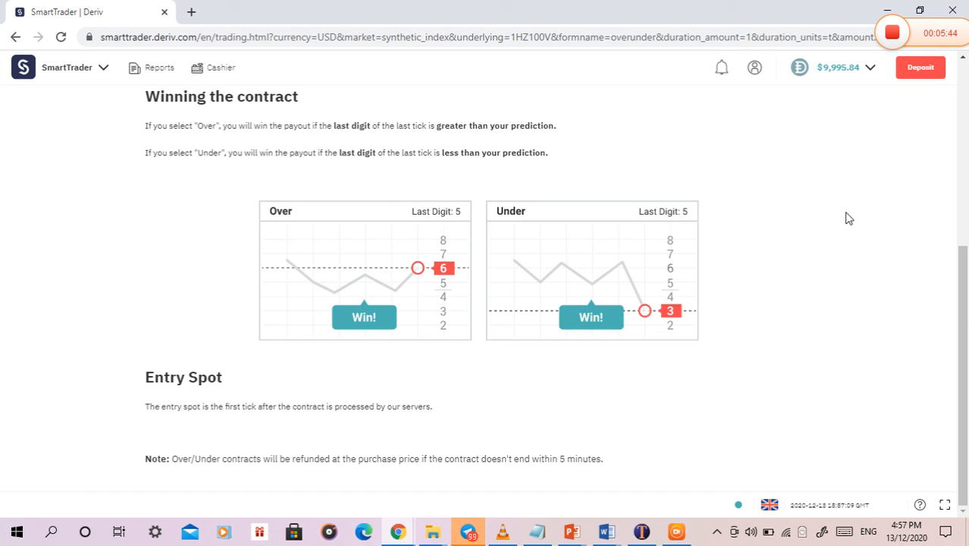
mouse_move(197, 470)
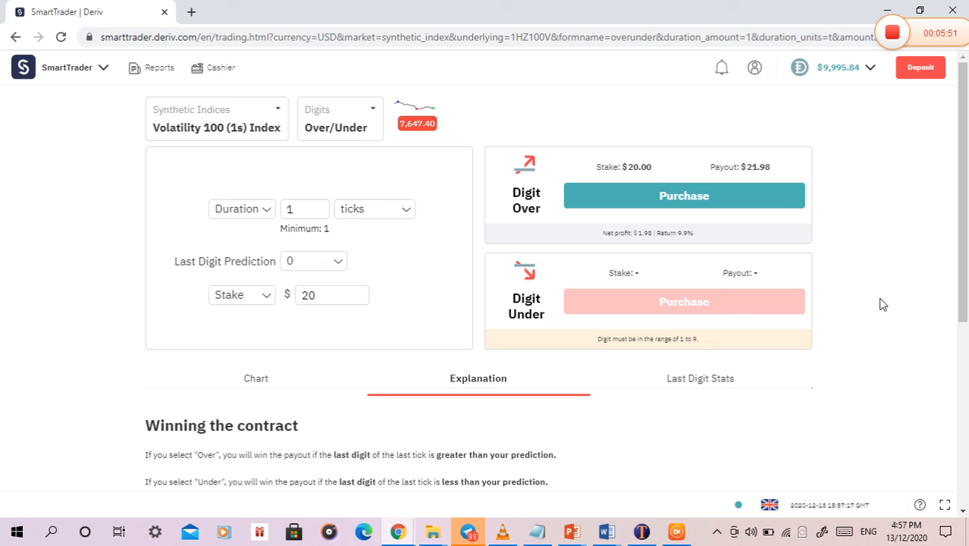
mouse_move(684, 196)
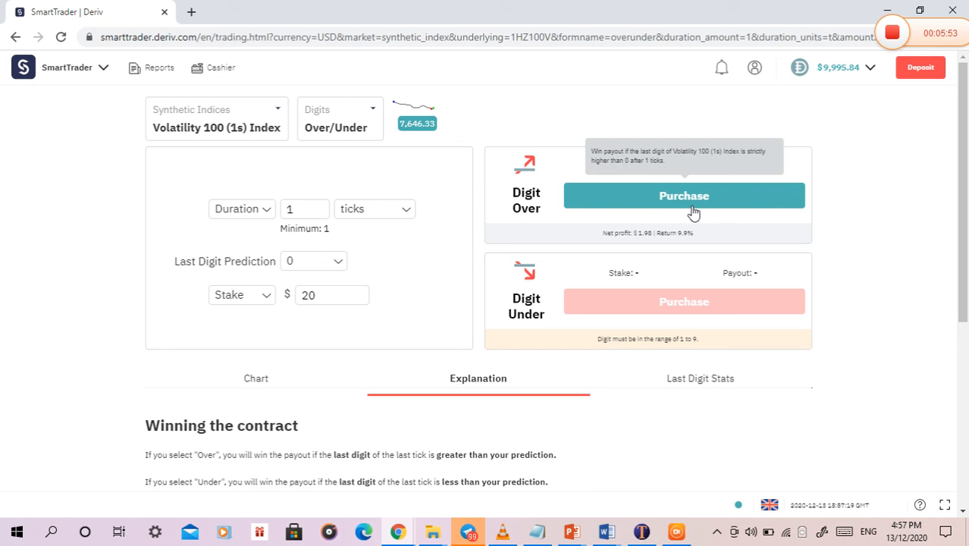
Purchase a third $20 Digit Over 0 contract, win 1.98 USD profit, and dismiss the result panel
left_click(682, 196)
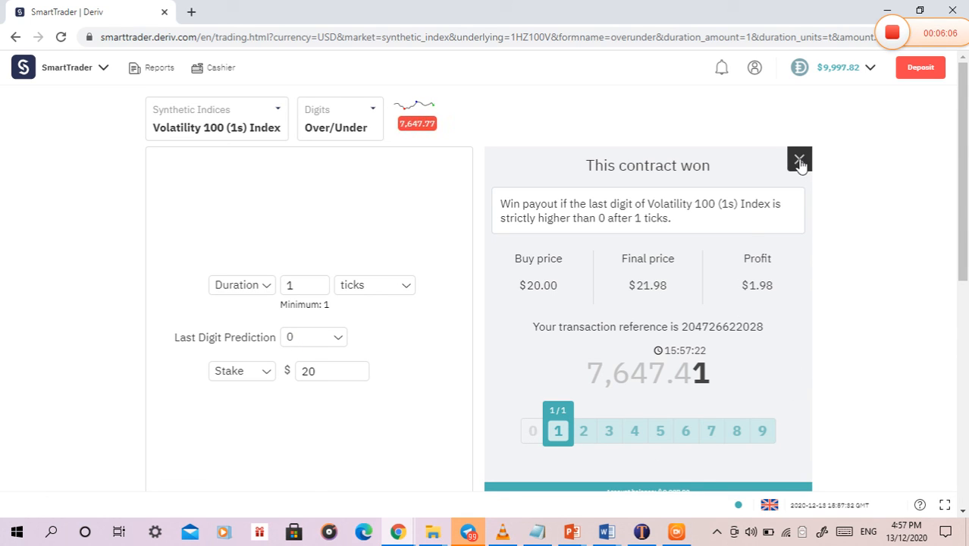
left_click(798, 161)
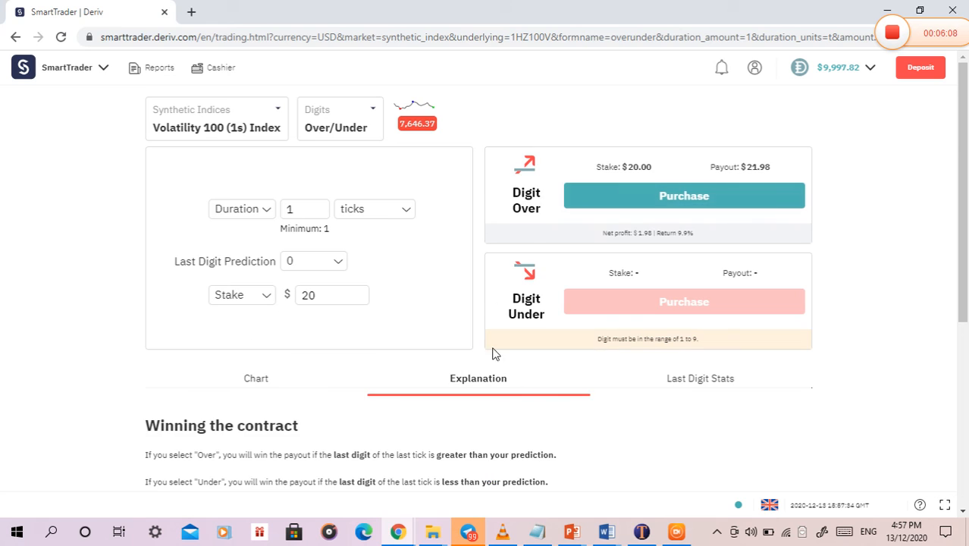